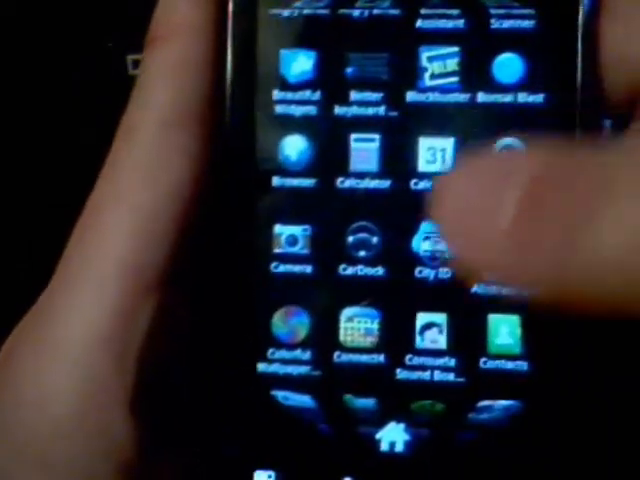
# Review the grid columns, rows and auto-fit options, then go Back to Preferences
pyautogui.scroll(-3)
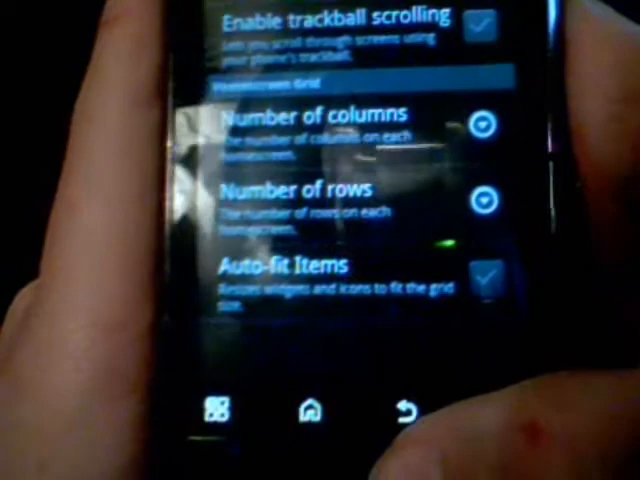
pyautogui.click(404, 410)
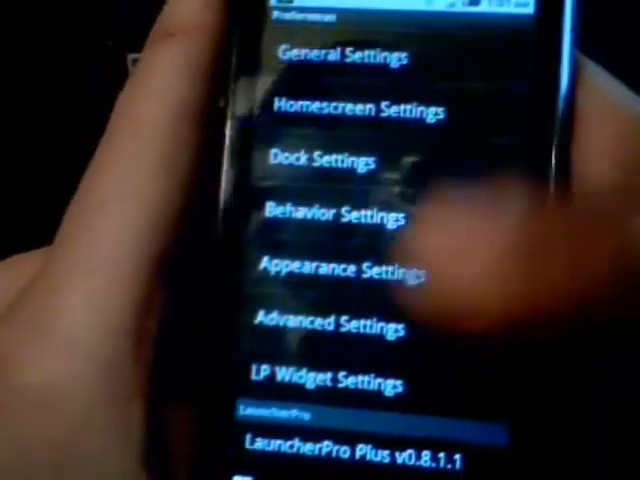
pyautogui.click(344, 272)
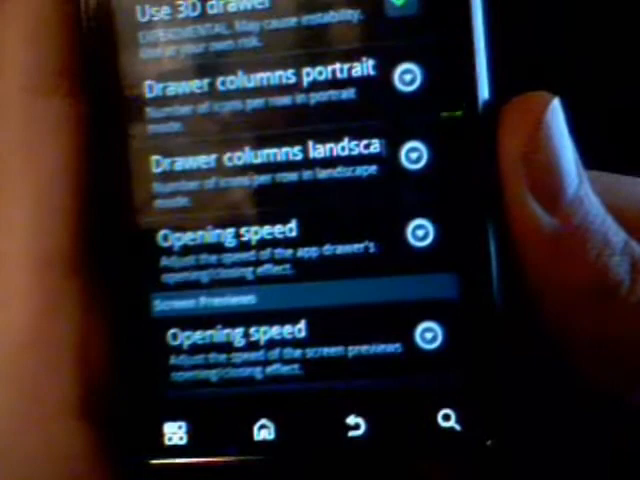
# Open Preferences from the home screen Menu and browse its settings categories
pyautogui.click(220, 234)
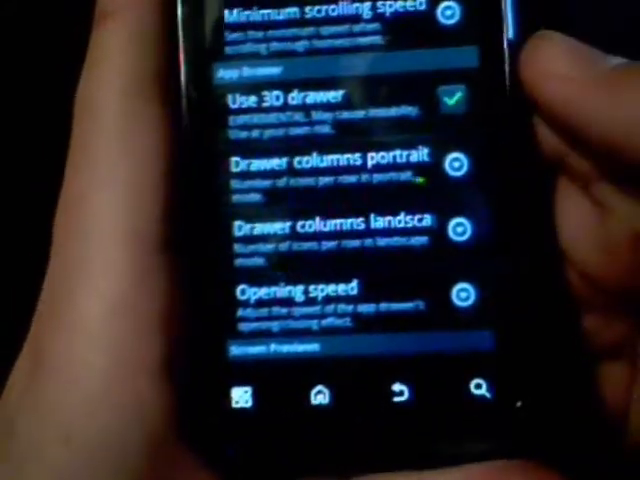
pyautogui.scroll(-3)
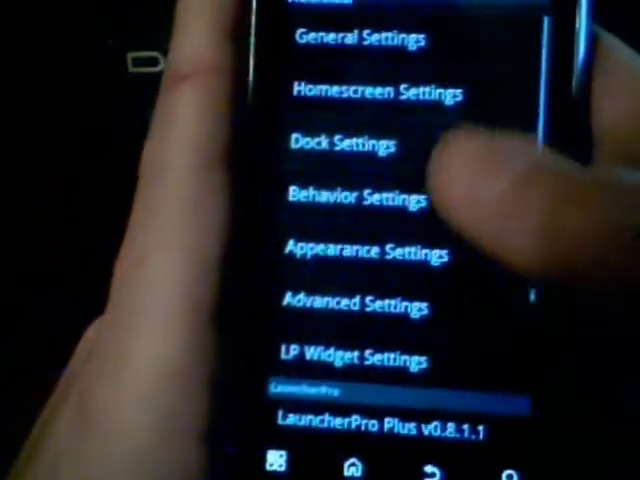
pyautogui.click(356, 196)
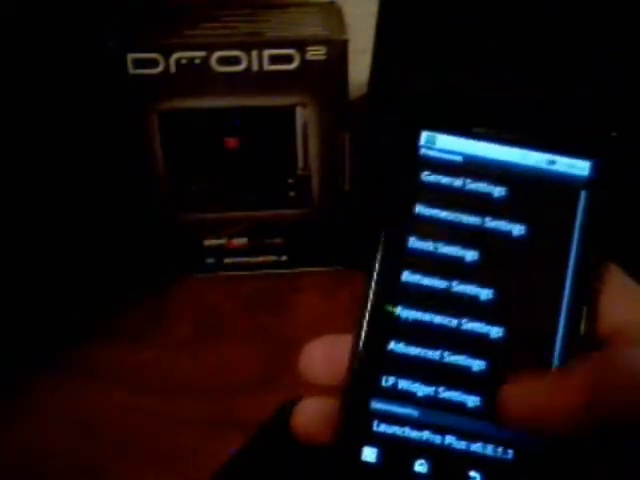
pyautogui.scroll(-3)
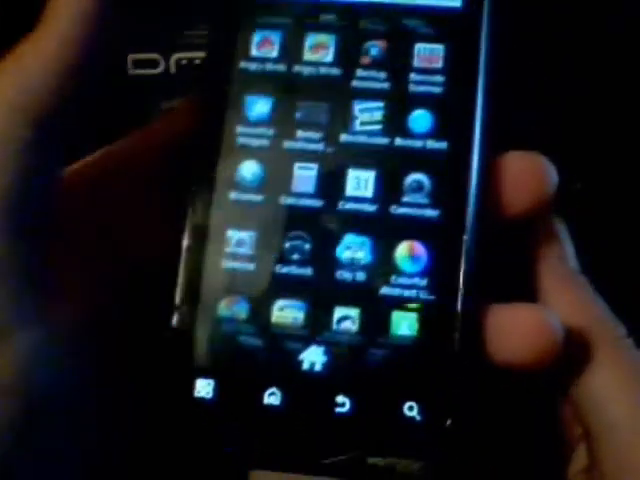
# Scroll the app drawer to reveal more apps such as Contacts and Facebook
pyautogui.scroll(-3)
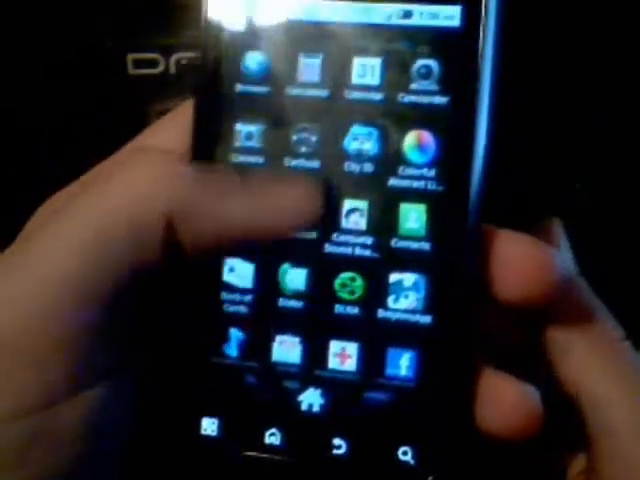